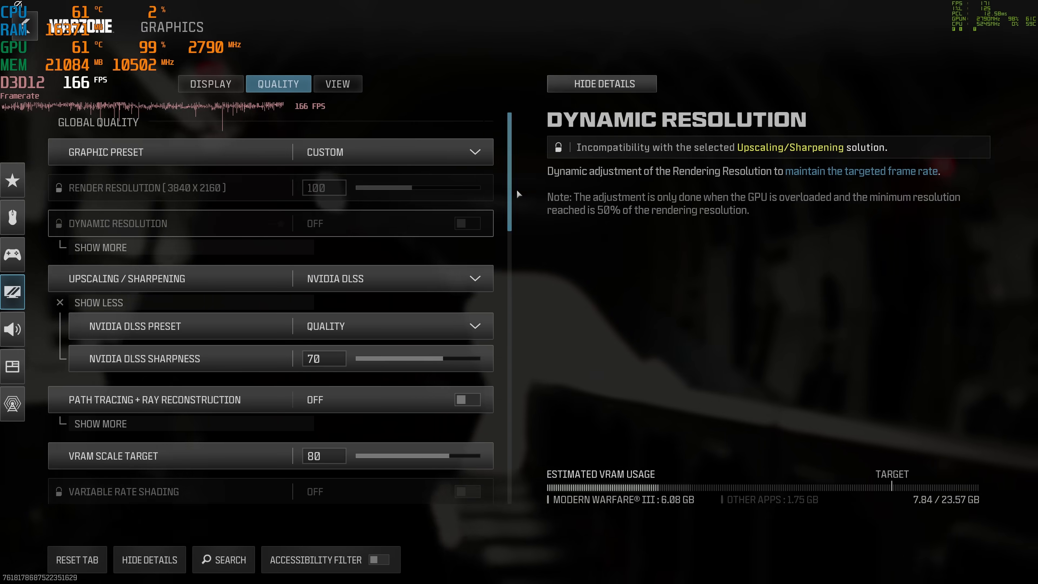
- Scroll down the Quality settings to review DLSS Quality upscaling and high textures
scroll(down, 3)
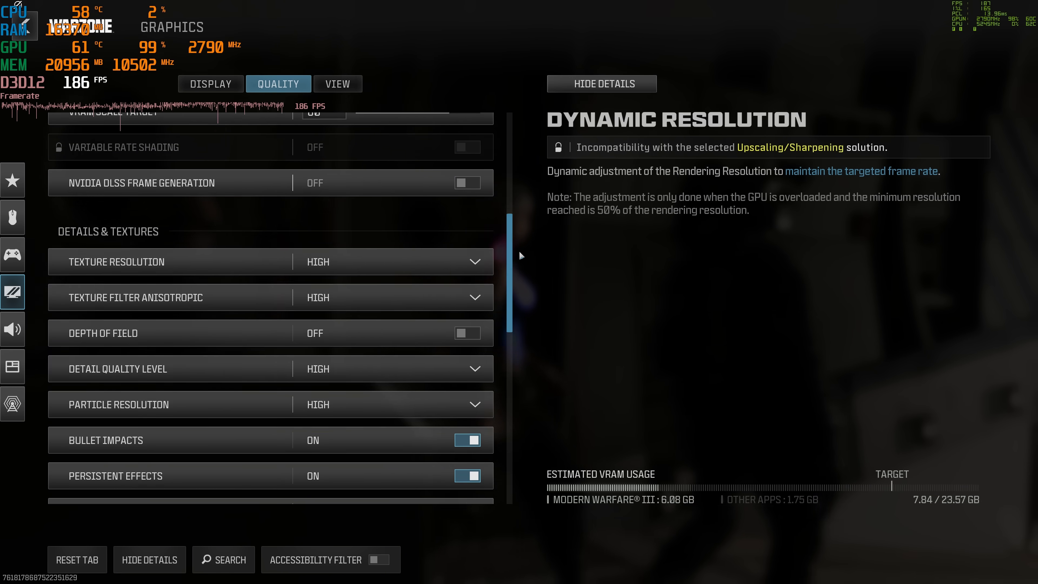
scroll(down, 3)
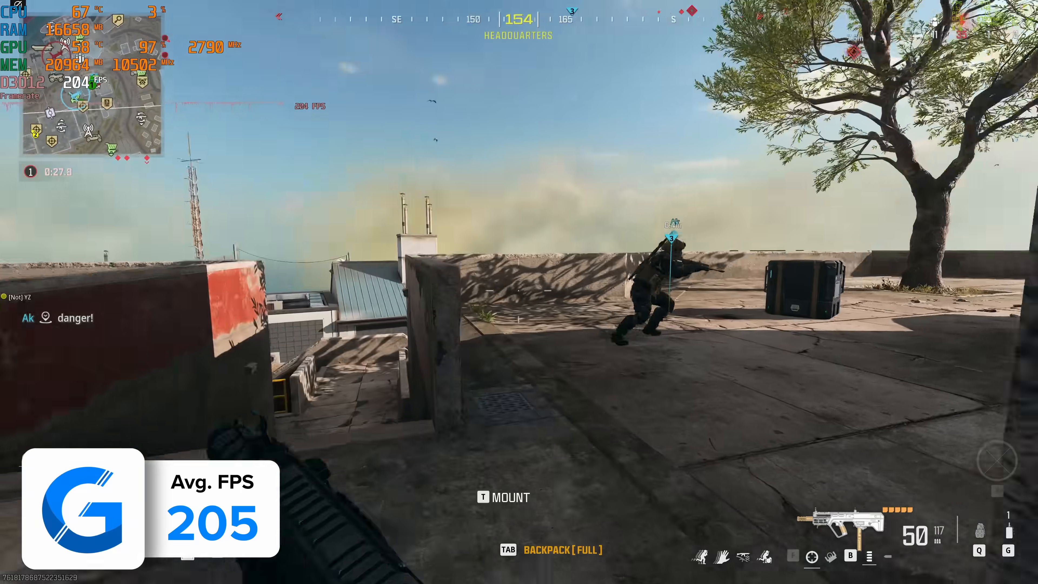
key(tab)
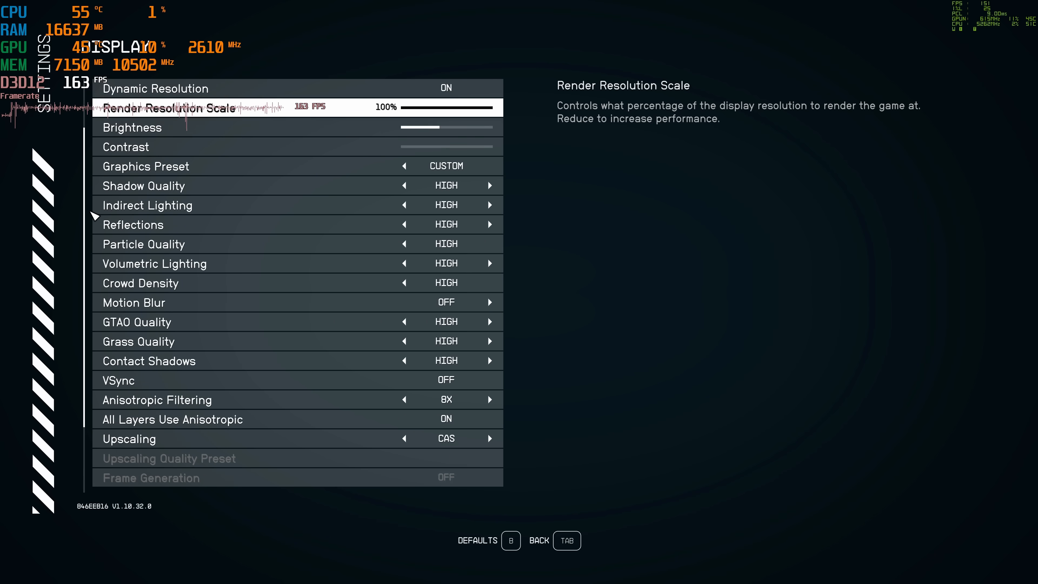
- Leave Starfield's Display settings for city gameplay, then exit into another game's Video settings
key(Tab)
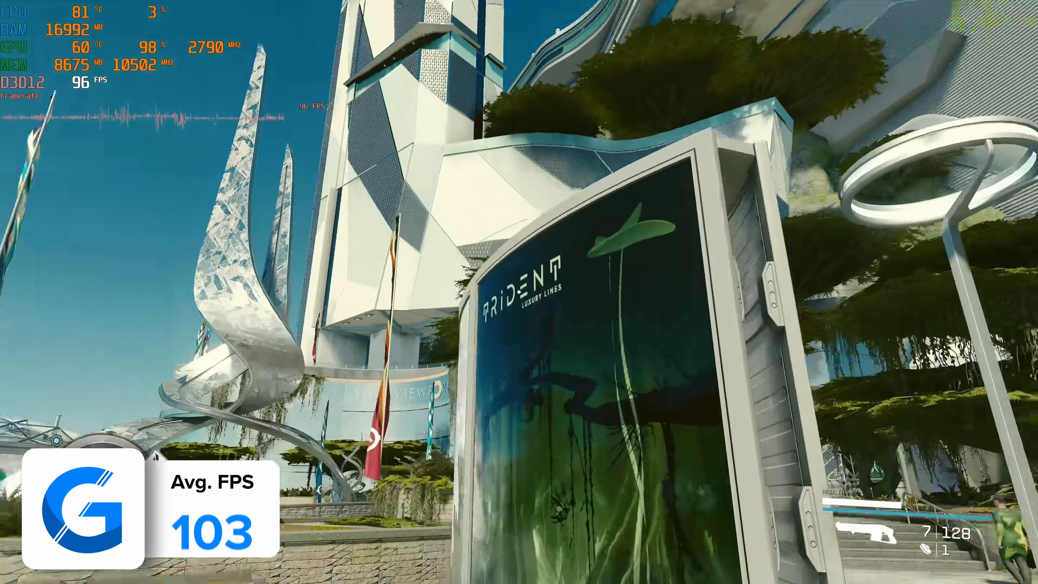
mouse_move(519, 292)
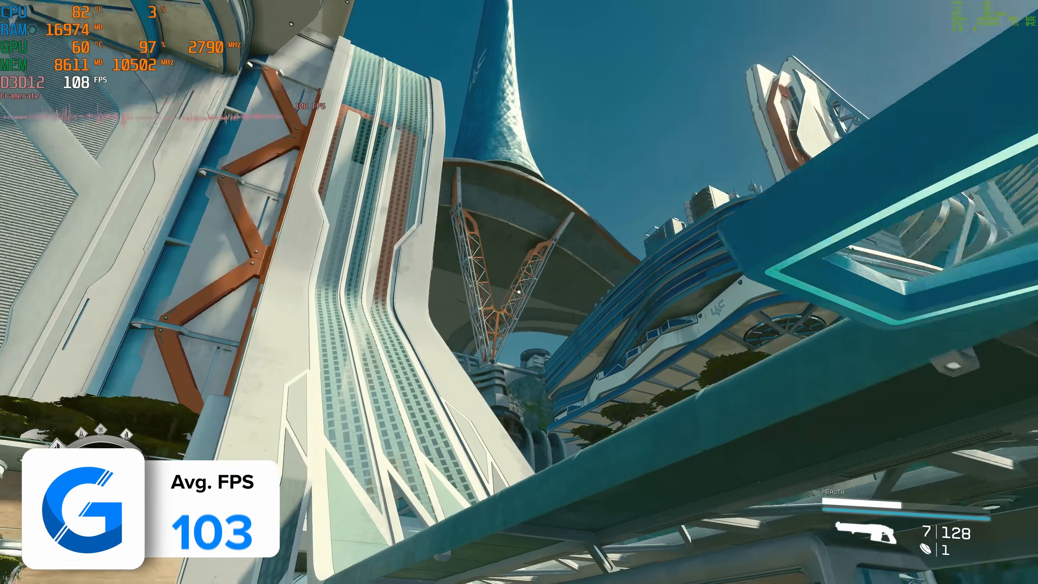
mouse_move(519, 292)
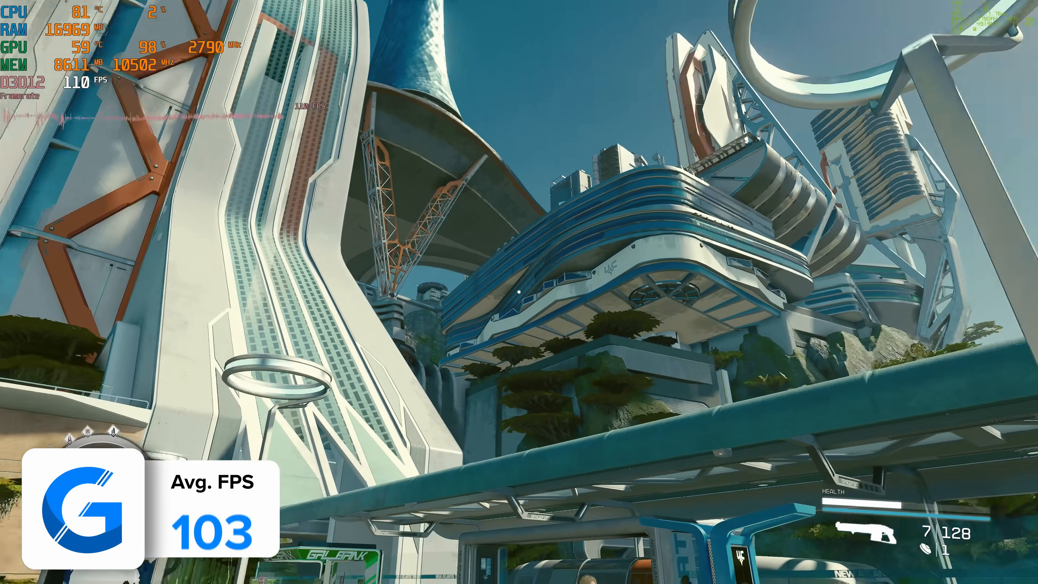
mouse_move(519, 292)
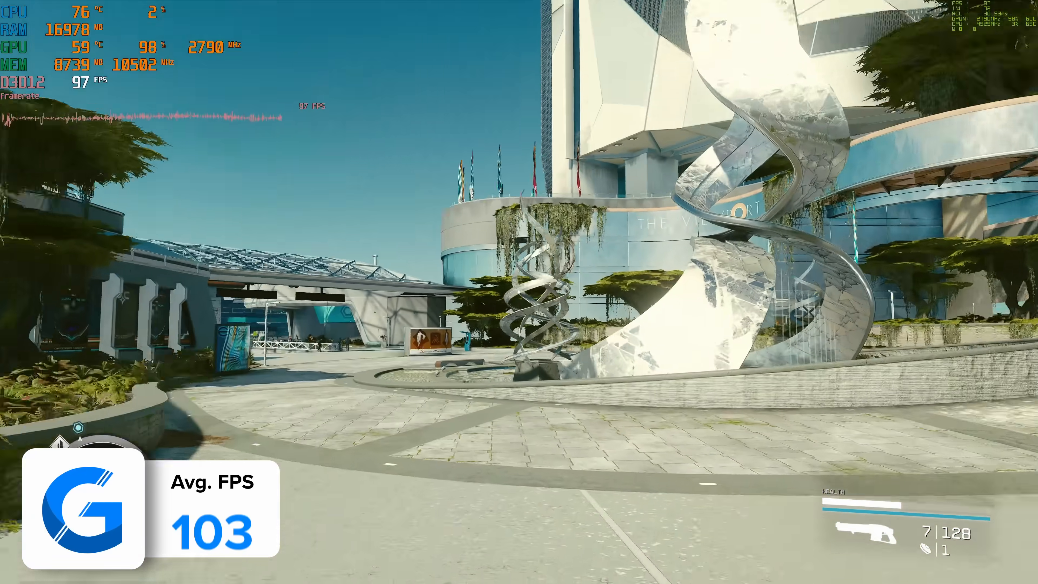
mouse_move(519, 292)
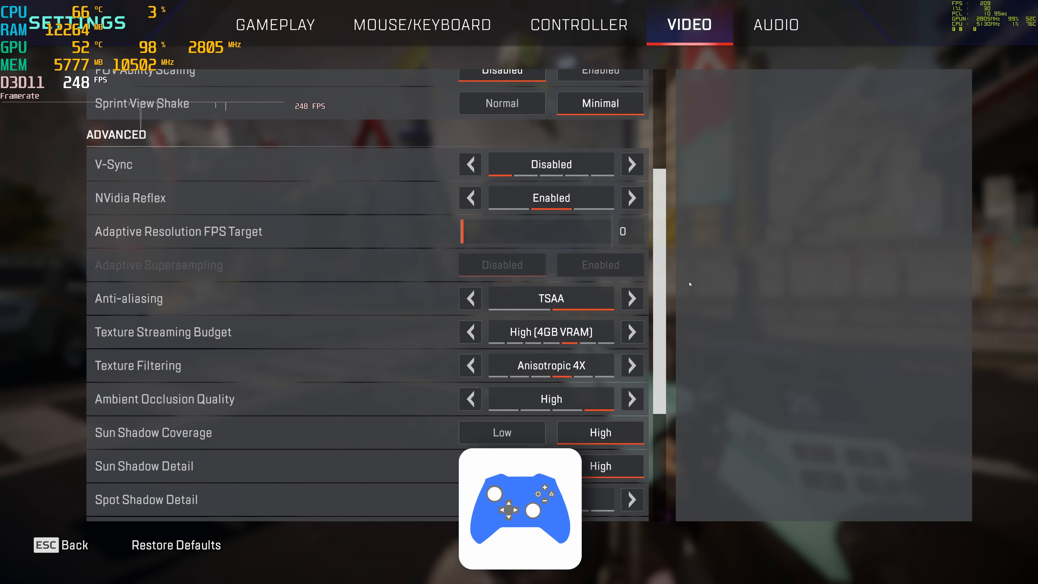
key(Escape)
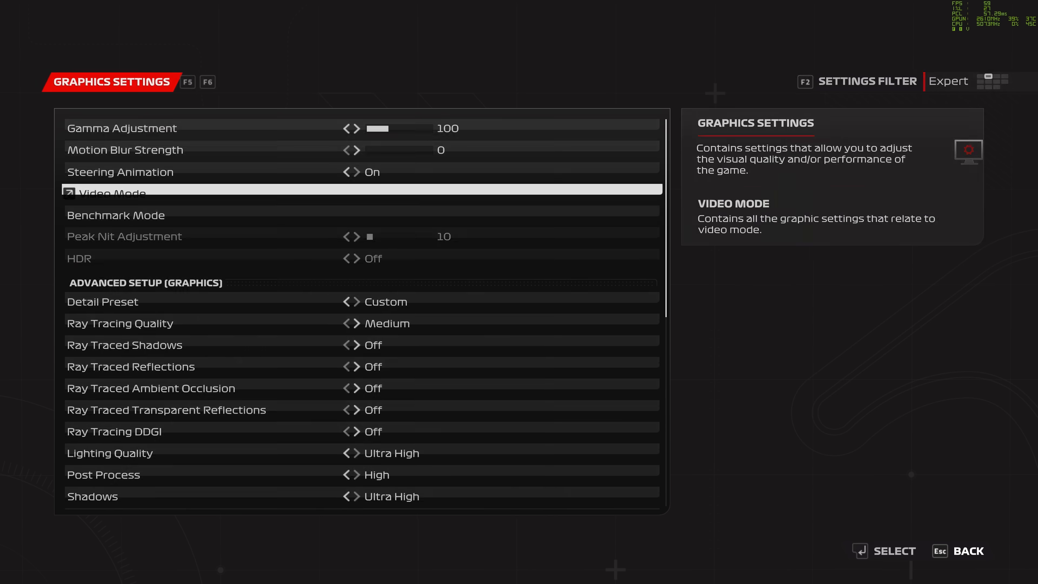
- Scroll down the Advanced Setup to the Ultra High quality and HBAO+ ambient occlusion options
scroll(down, 3)
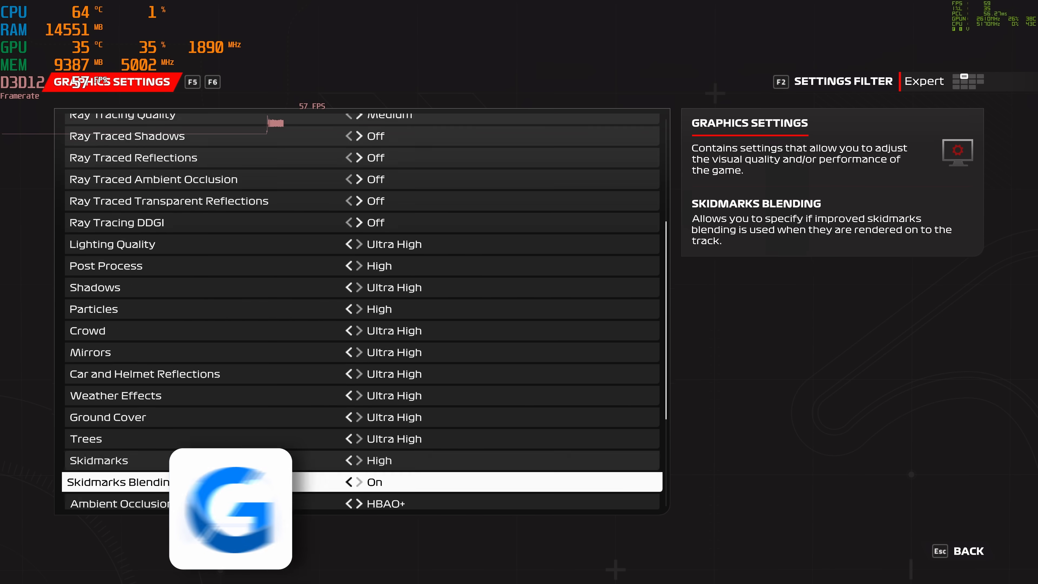